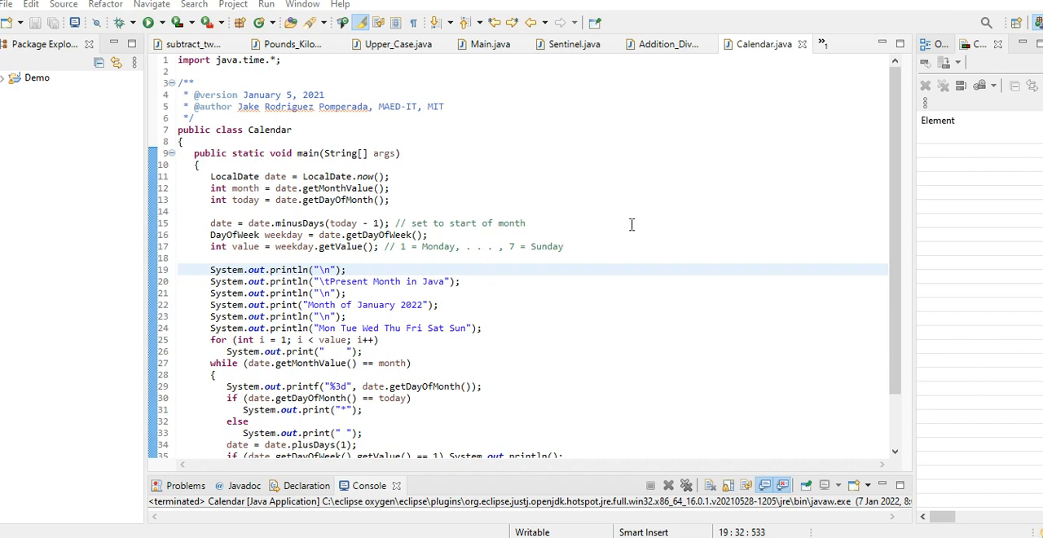
{"action": "mouse_move", "coordinate": [626, 235]}
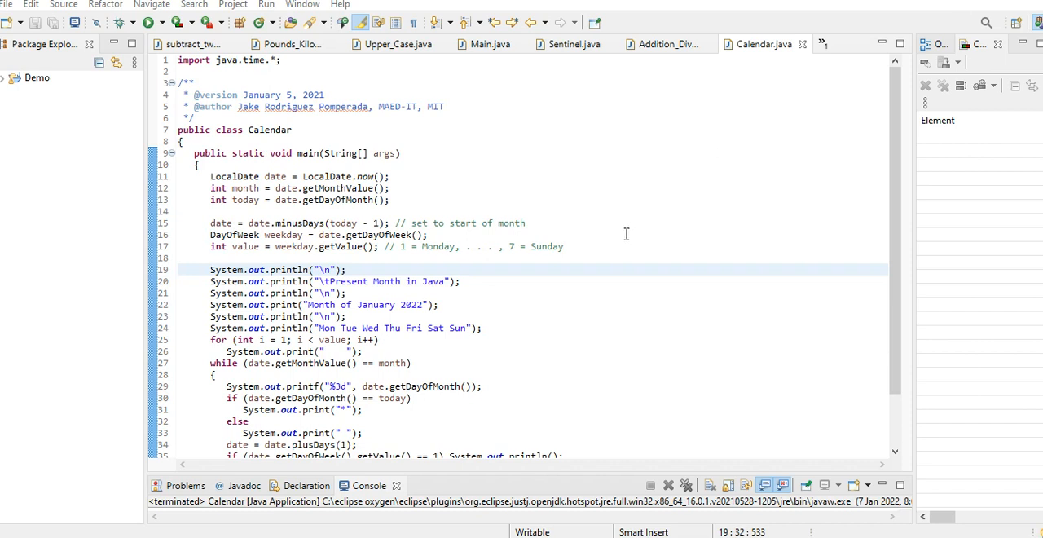
{"action": "mouse_move", "coordinate": [629, 241]}
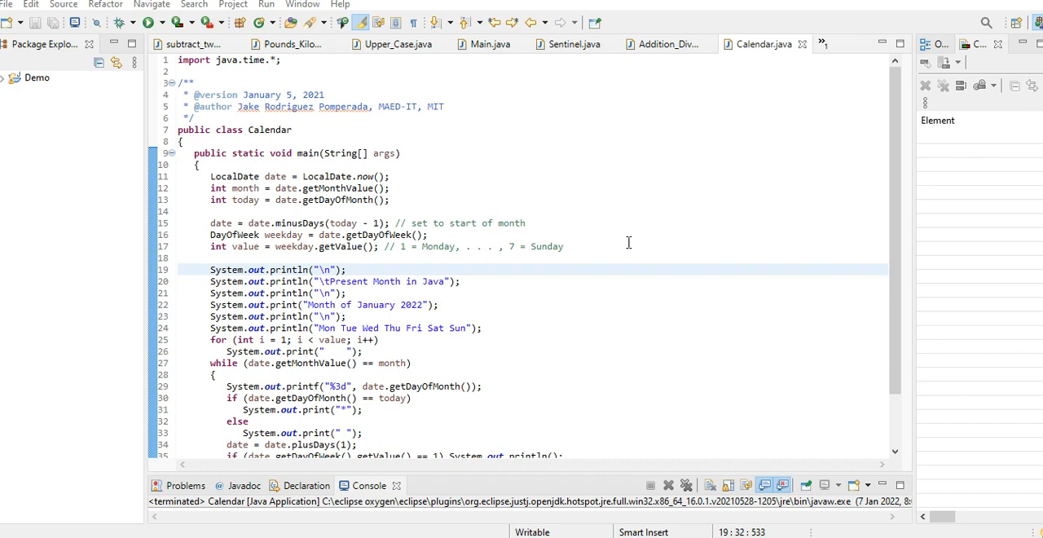
{"action": "mouse_move", "coordinate": [626, 246]}
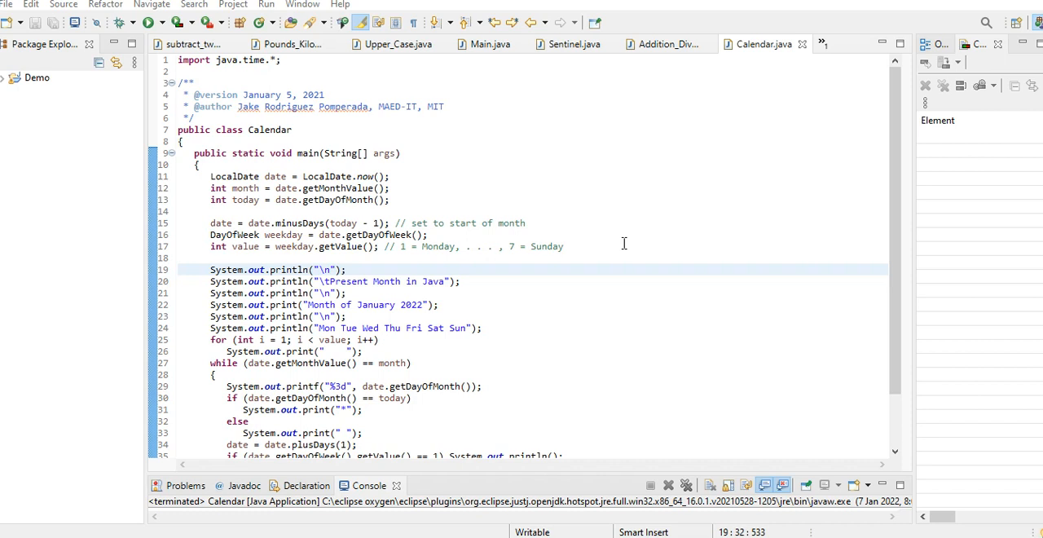
{"action": "mouse_move", "coordinate": [616, 252]}
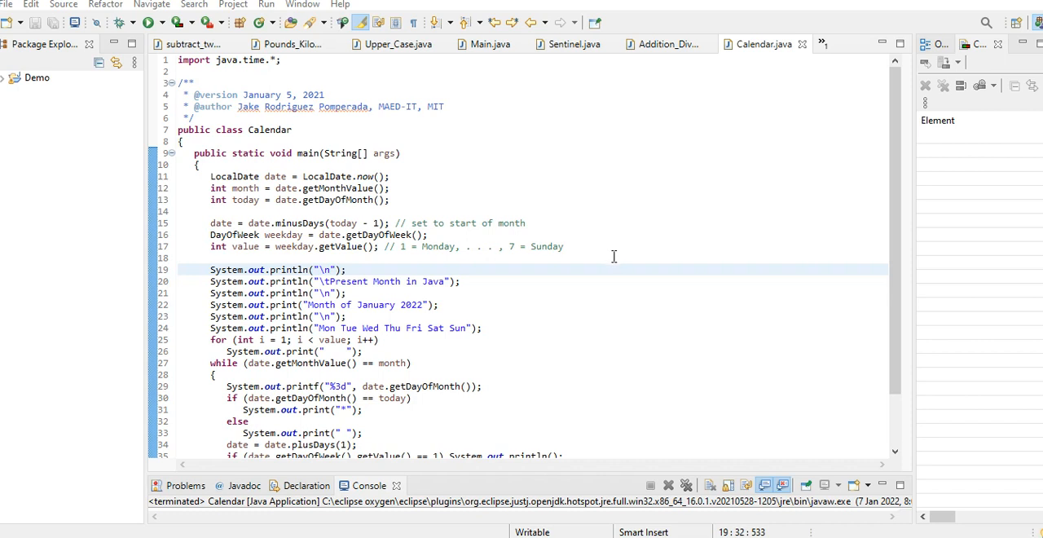
{"action": "mouse_move", "coordinate": [480, 237]}
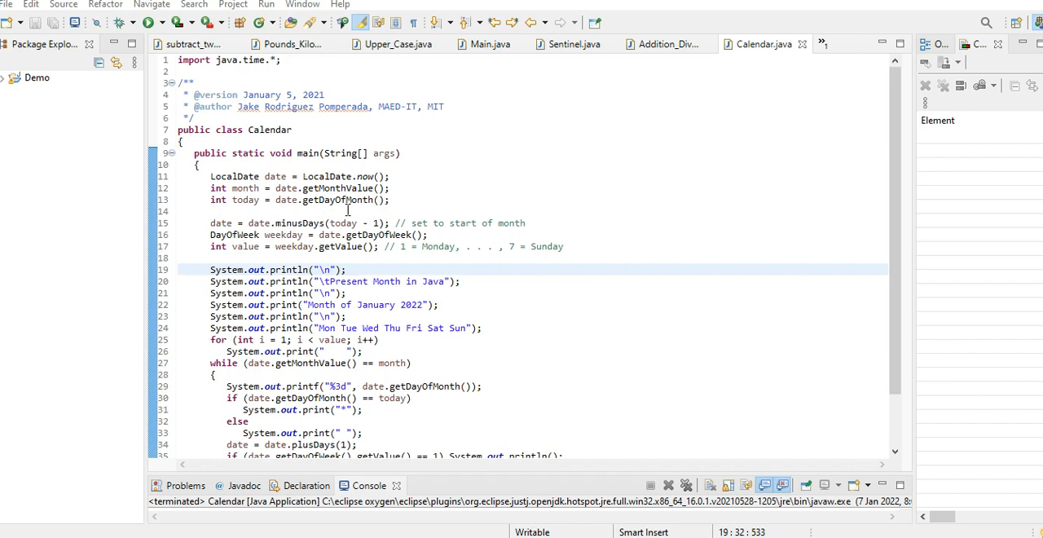
{"action": "mouse_move", "coordinate": [237, 74]}
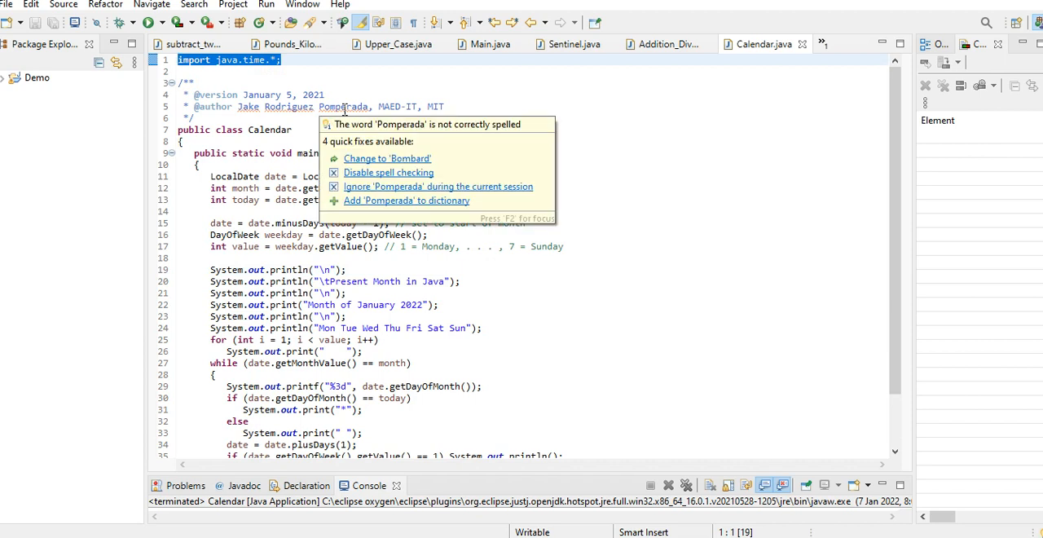
Run the Calendar program to print the January 2022 grid and compare it with the Windows taskbar calendar
{"action": "left_click", "coordinate": [308, 130]}
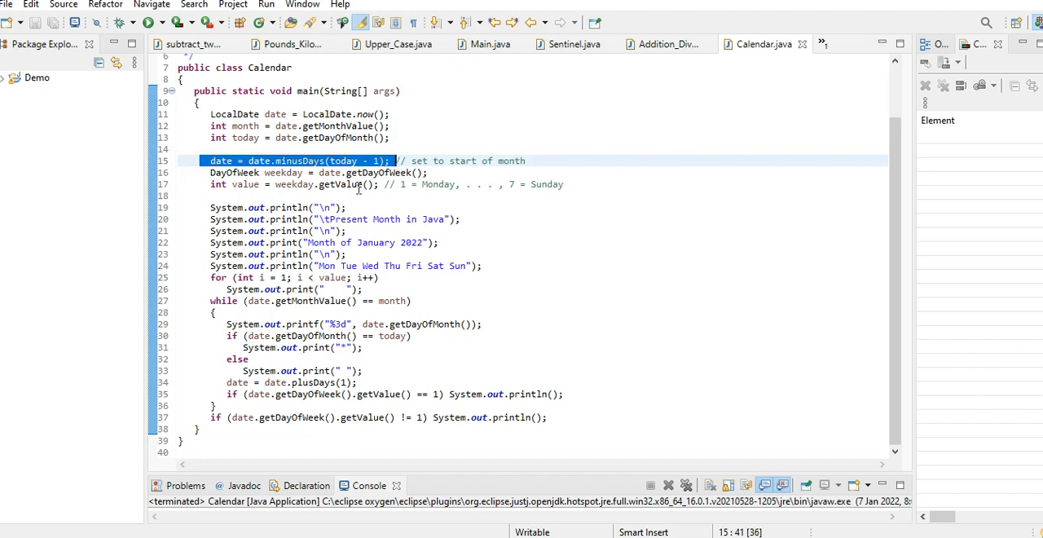
{"action": "left_click", "coordinate": [286, 185]}
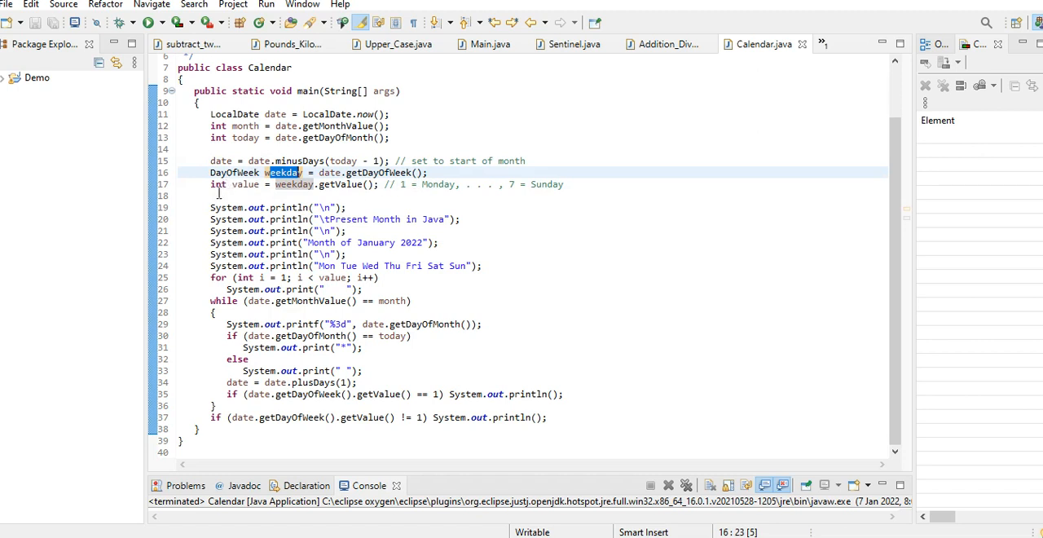
{"action": "mouse_move", "coordinate": [202, 186]}
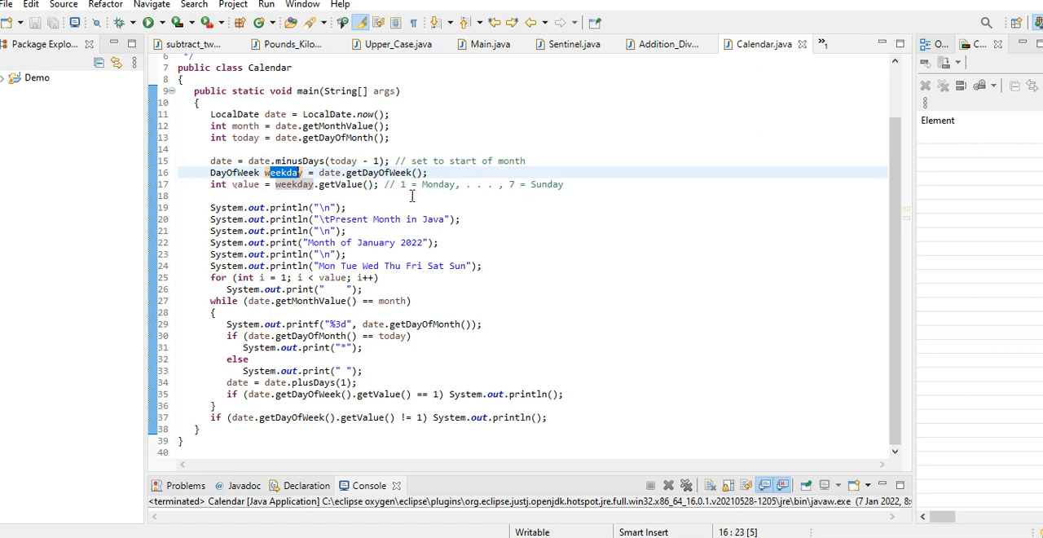
{"action": "mouse_move", "coordinate": [538, 195]}
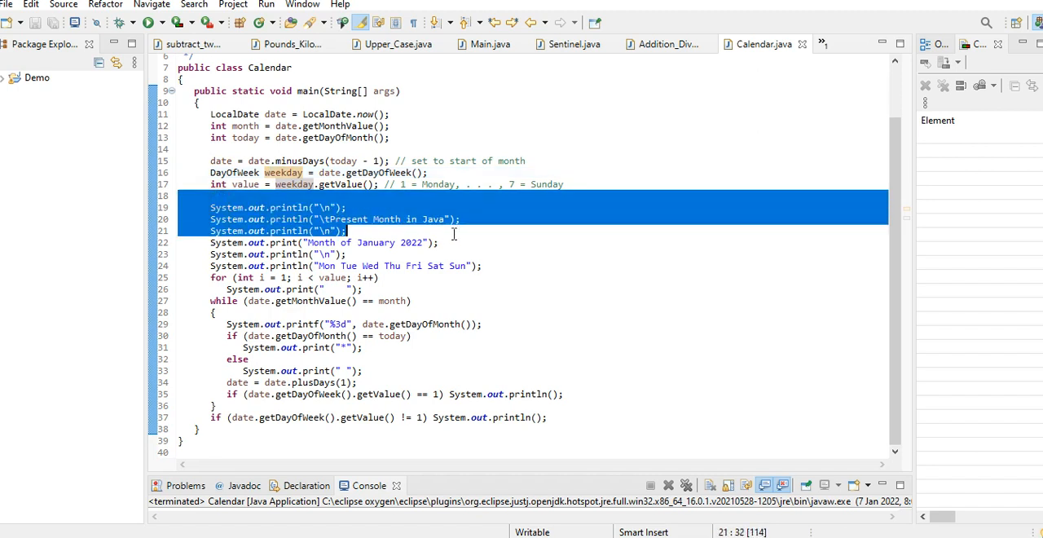
{"action": "mouse_move", "coordinate": [244, 280]}
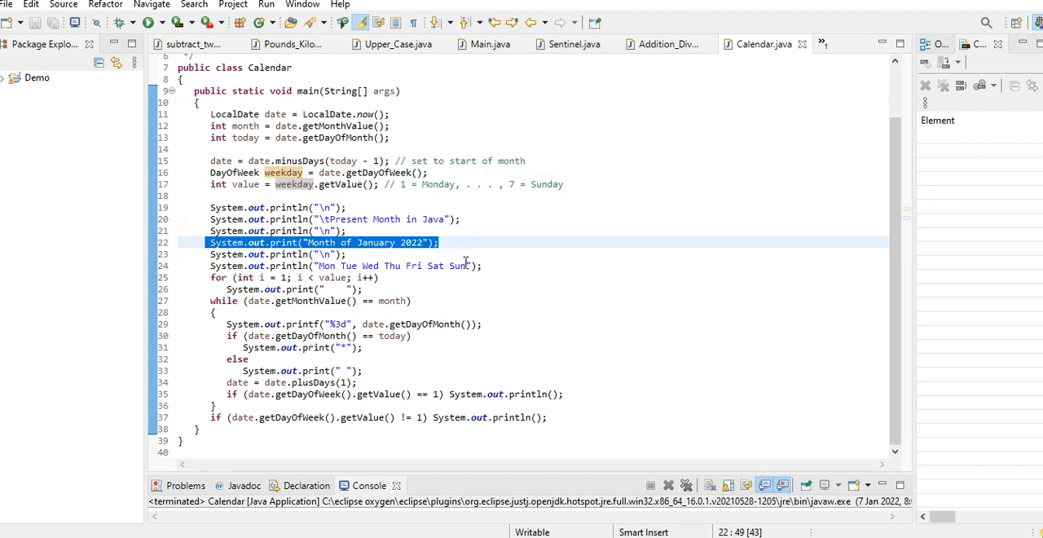
{"action": "left_click", "coordinate": [388, 266]}
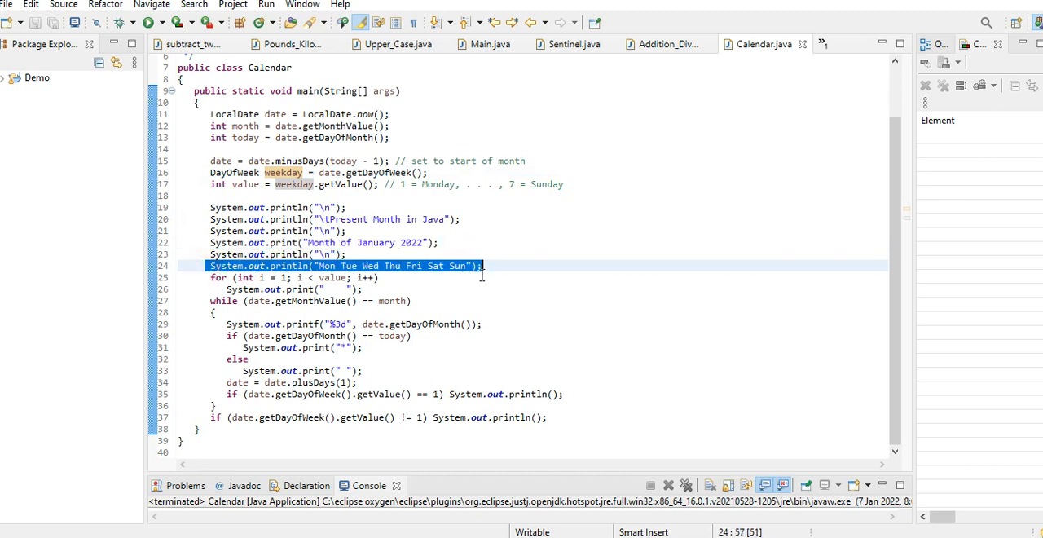
{"action": "mouse_move", "coordinate": [476, 281]}
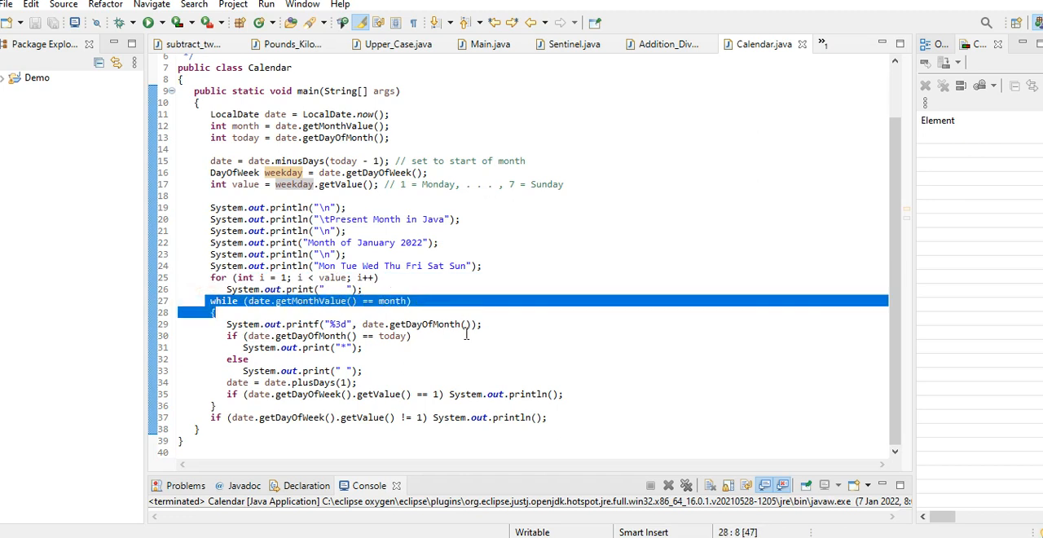
{"action": "mouse_move", "coordinate": [463, 336]}
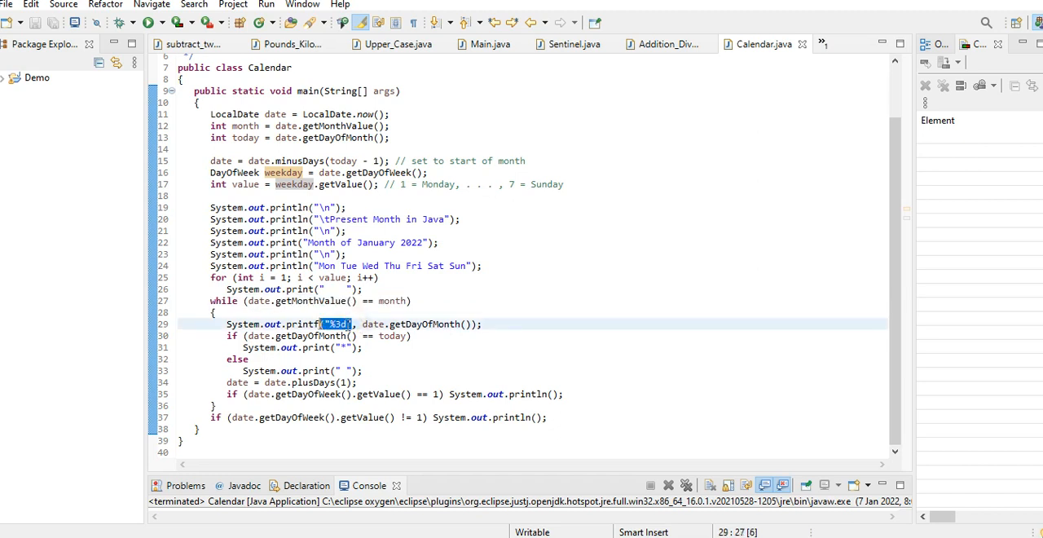
{"action": "mouse_move", "coordinate": [381, 346]}
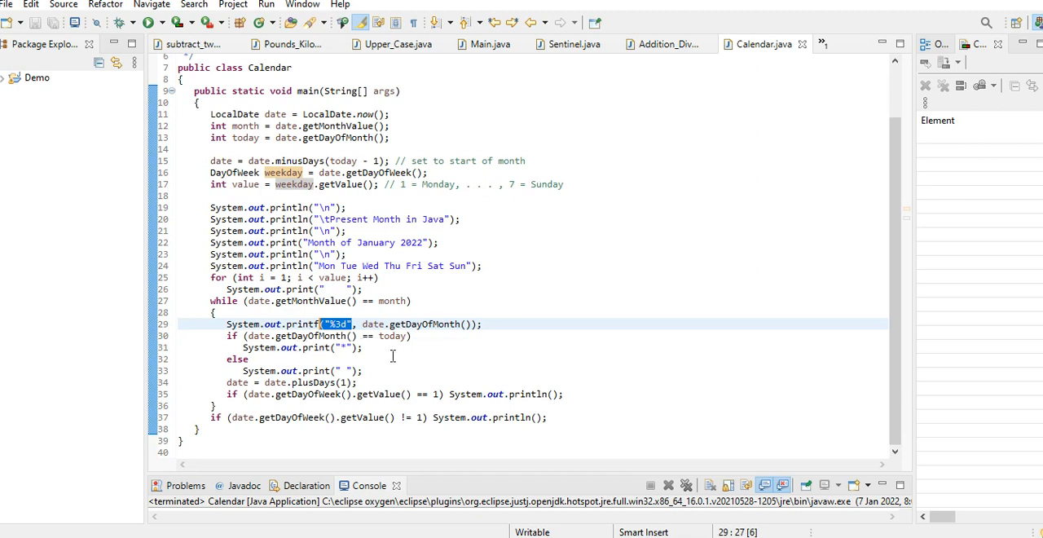
{"action": "mouse_move", "coordinate": [218, 375]}
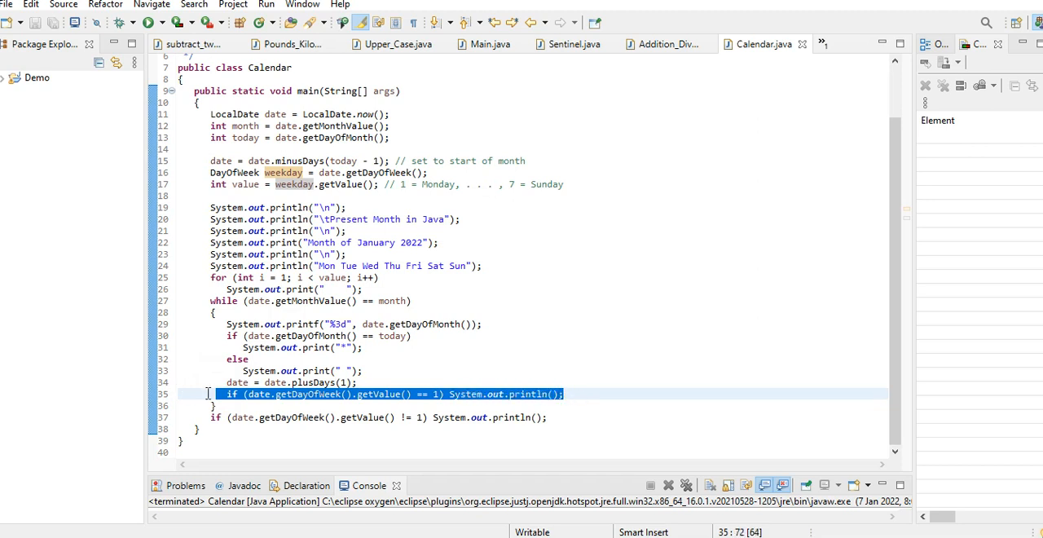
{"action": "left_click_drag", "start_coordinate": [228, 395], "coordinate": [228, 418]}
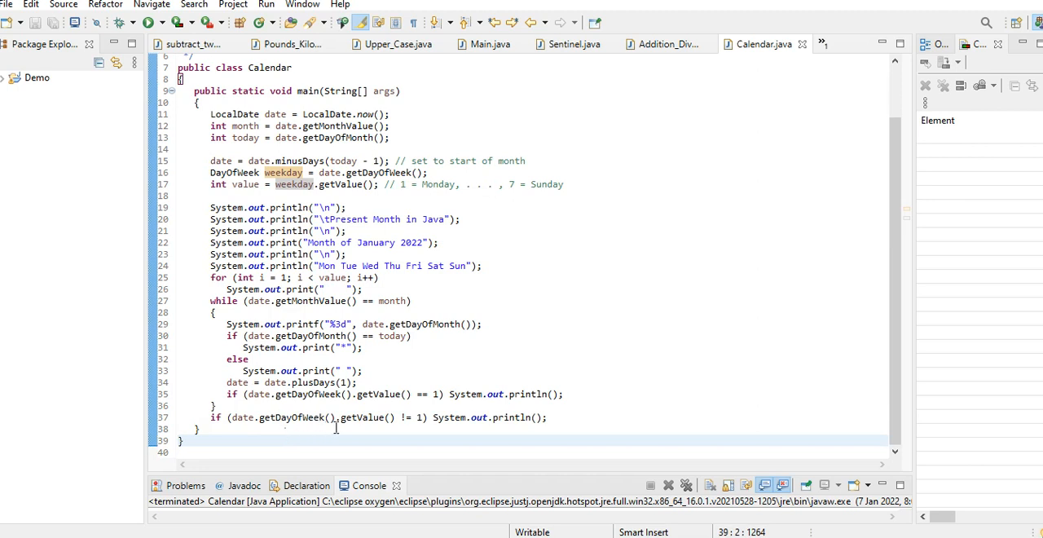
{"action": "mouse_move", "coordinate": [509, 435]}
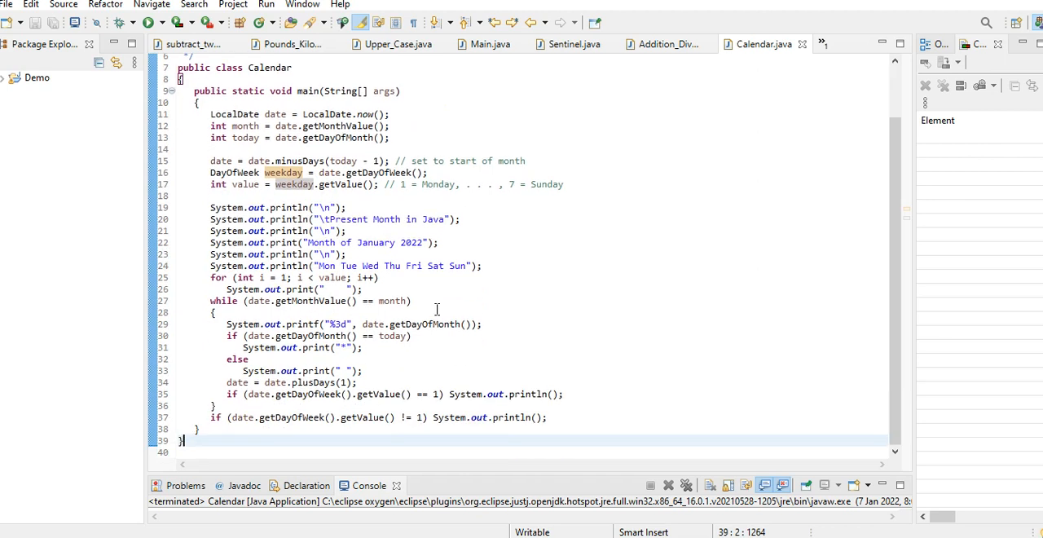
{"action": "mouse_move", "coordinate": [453, 328]}
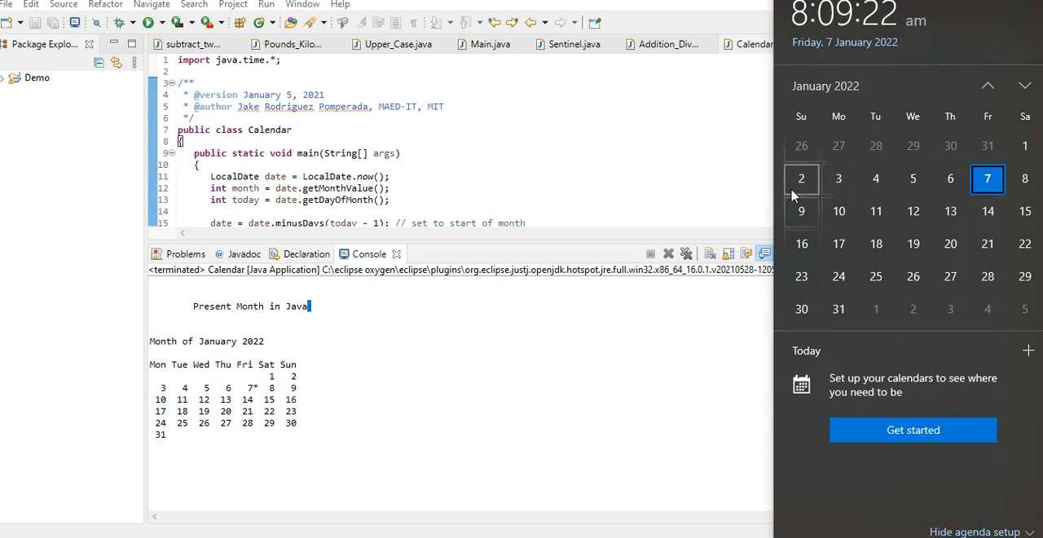
{"action": "mouse_move", "coordinate": [929, 235]}
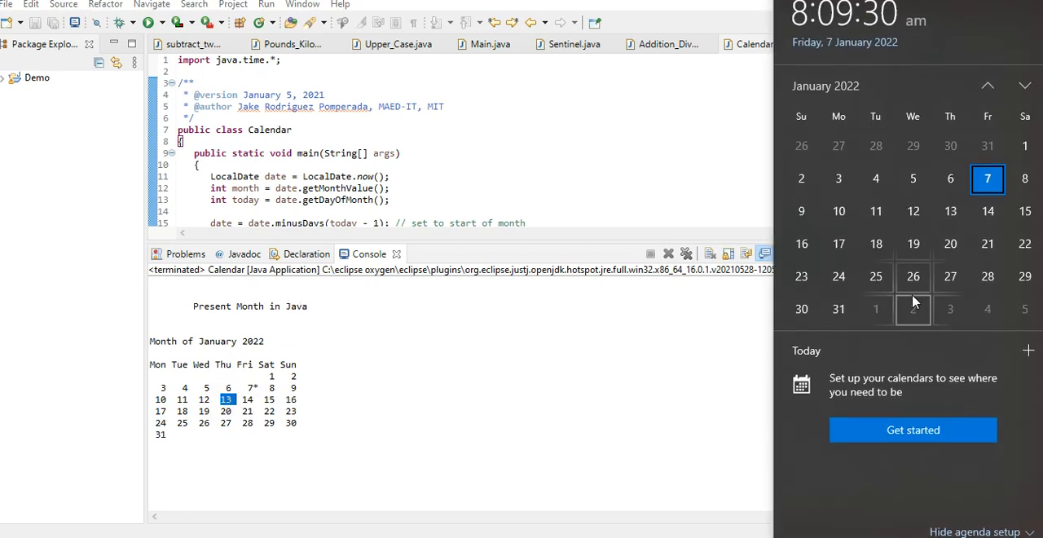
{"action": "mouse_move", "coordinate": [922, 300]}
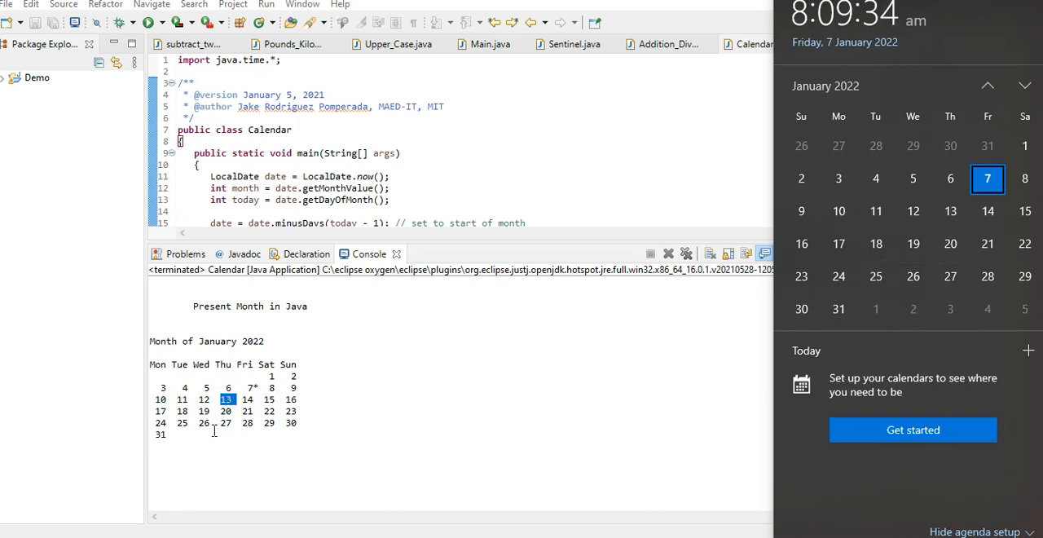
{"action": "mouse_move", "coordinate": [577, 401]}
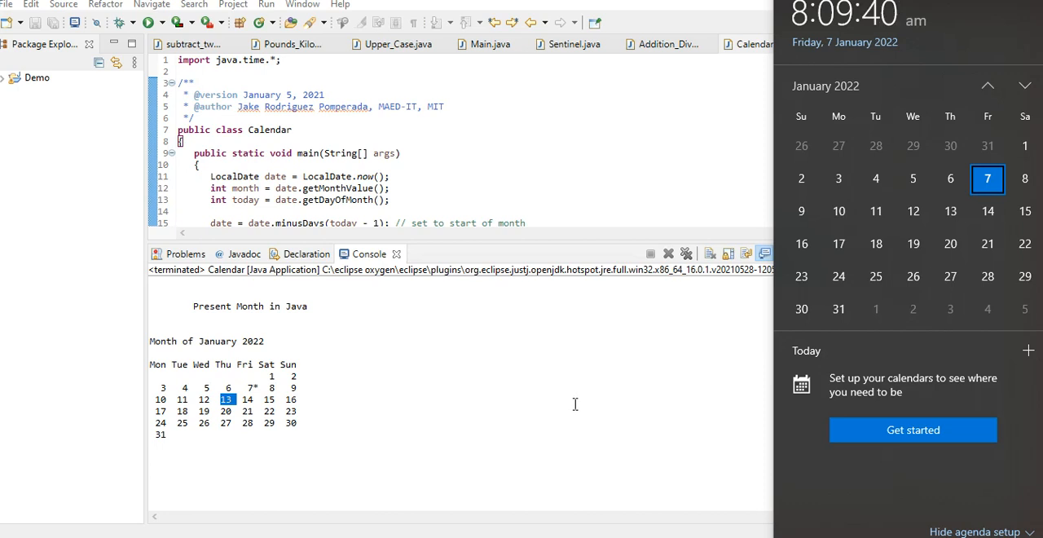
{"action": "mouse_move", "coordinate": [574, 406]}
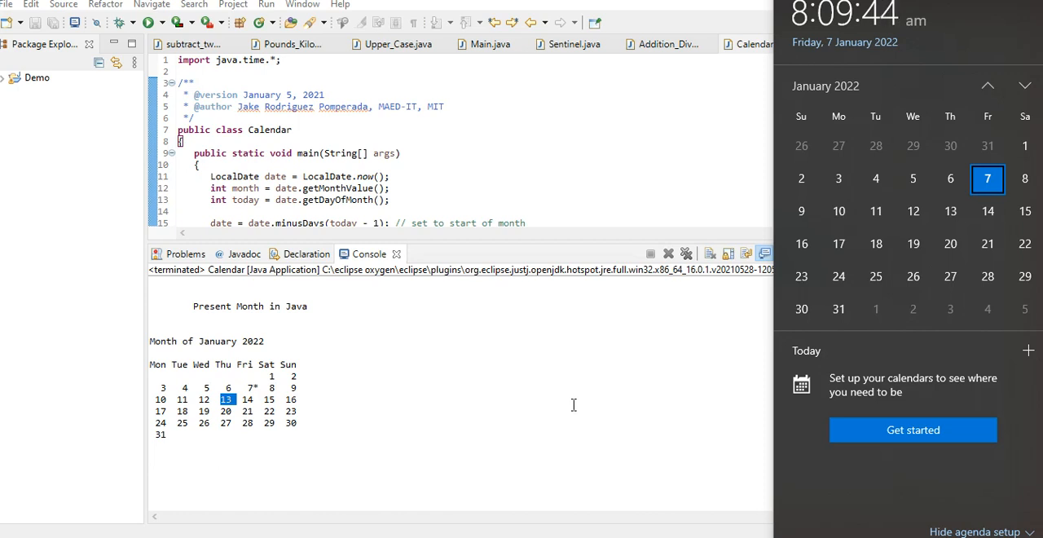
{"action": "mouse_move", "coordinate": [571, 407]}
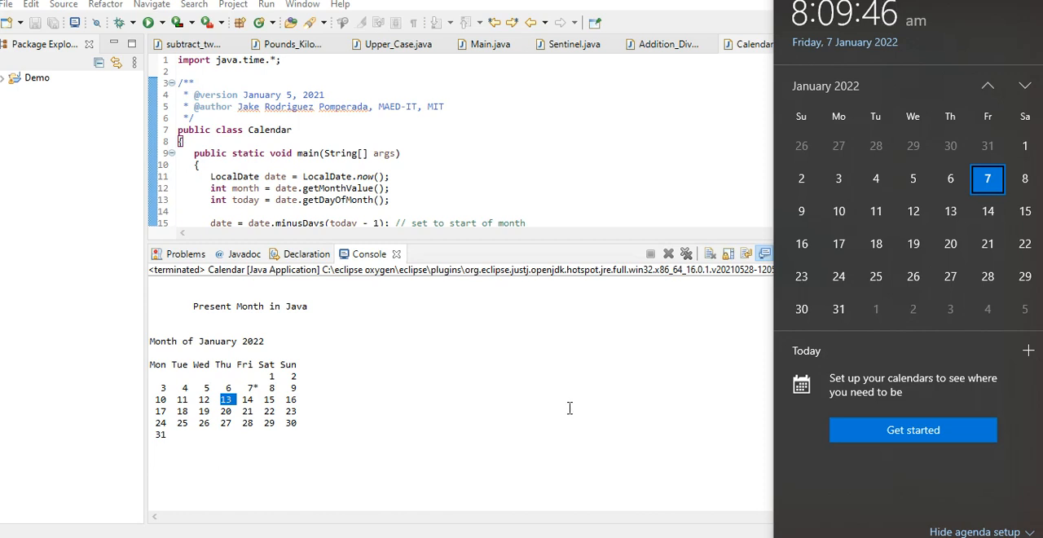
{"action": "mouse_move", "coordinate": [897, 251]}
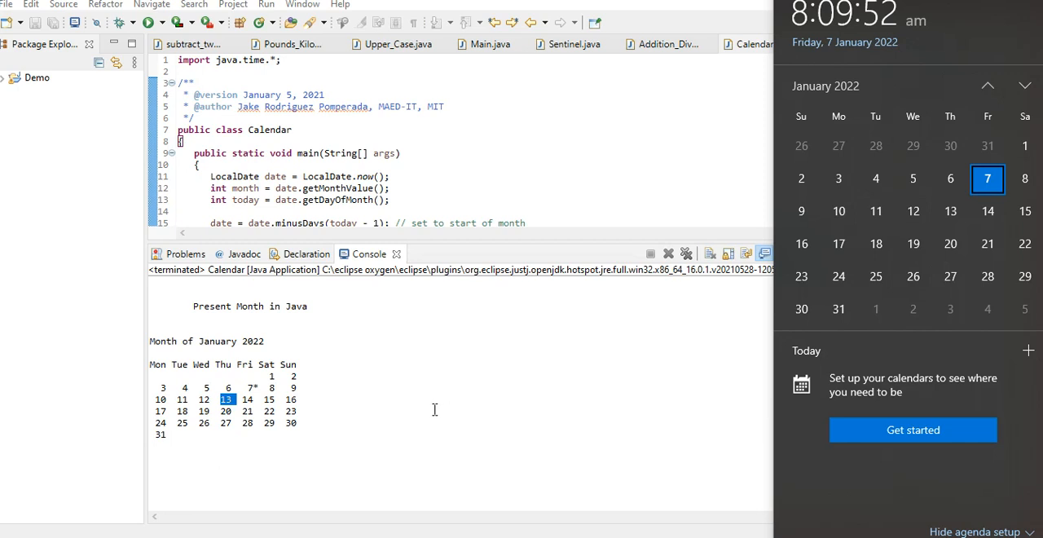
{"action": "mouse_move", "coordinate": [431, 411]}
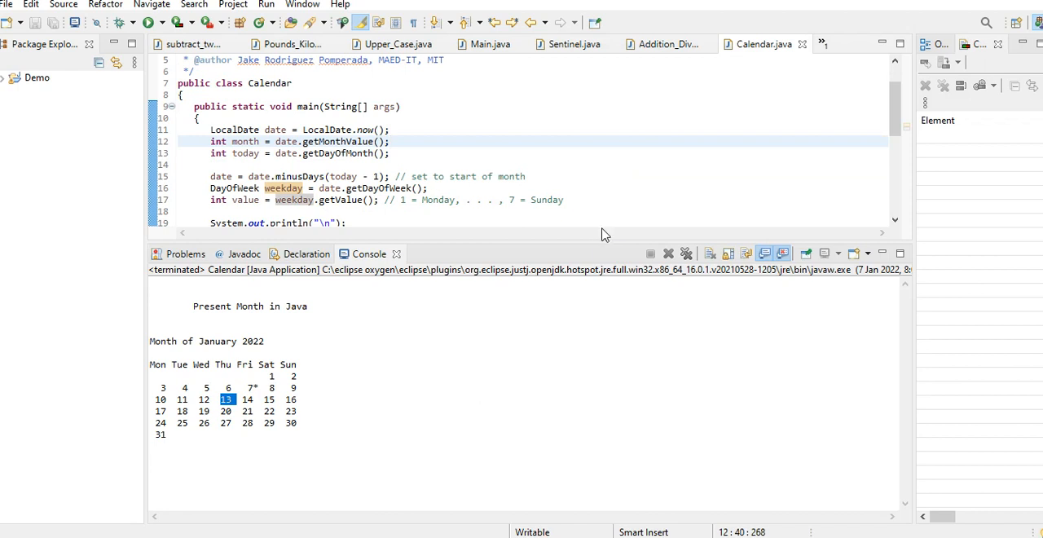
{"action": "mouse_move", "coordinate": [606, 243]}
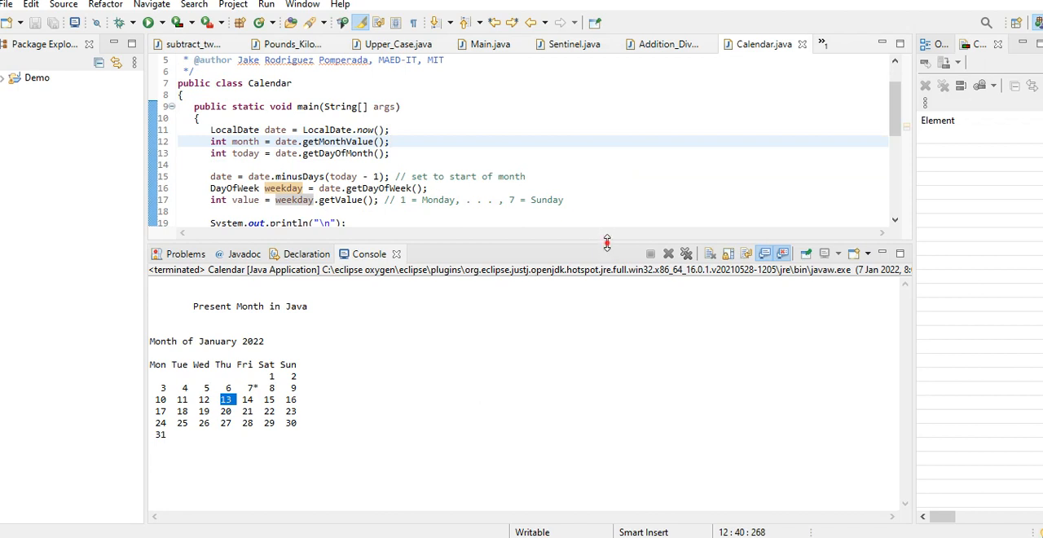